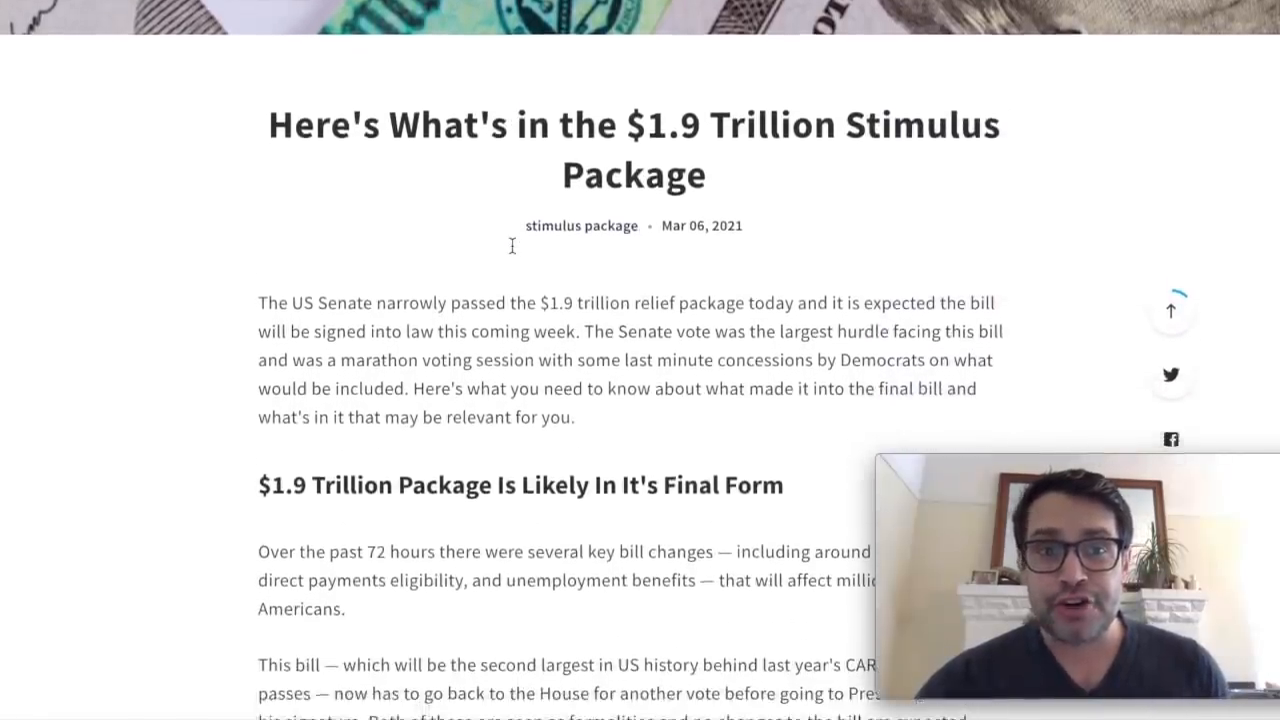
Step: Scroll the $1.9 Trillion Stimulus Package article past the Senate vote to the YouTube poll showing 87% support
{"action": "scroll", "scroll_direction": "down", "scroll_amount": 3}
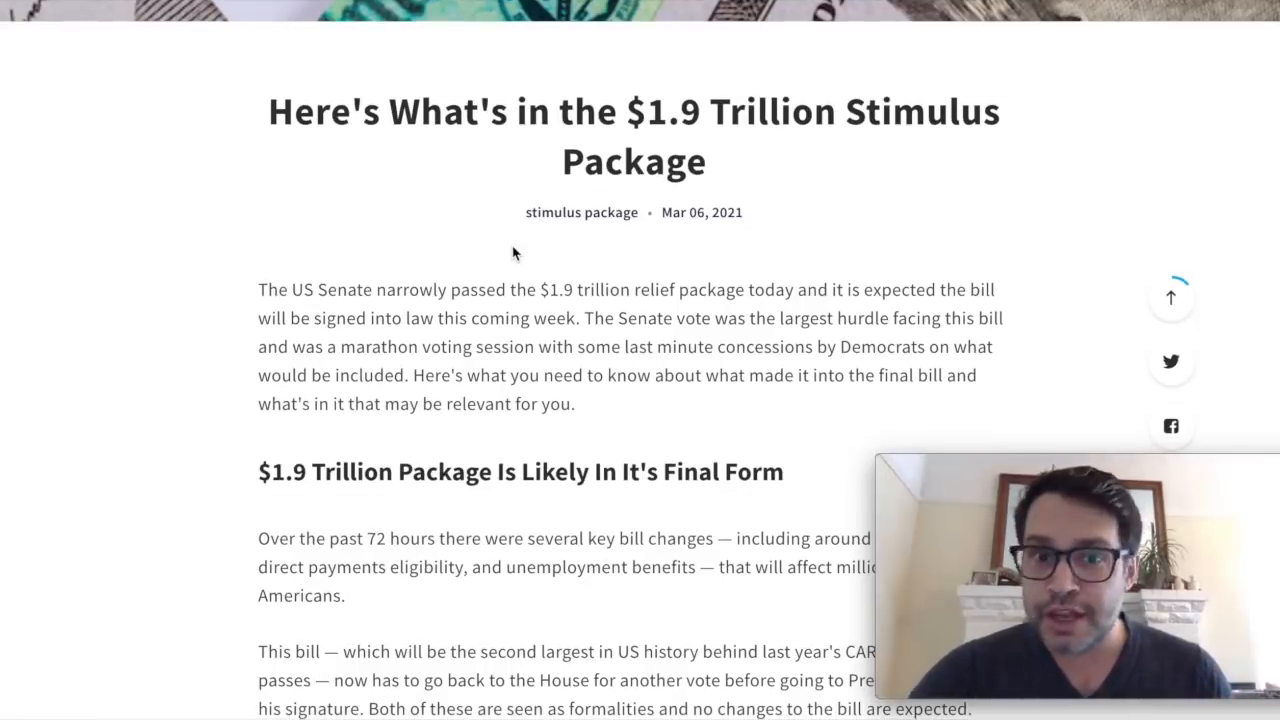
{"action": "scroll", "scroll_direction": "down", "scroll_amount": 3}
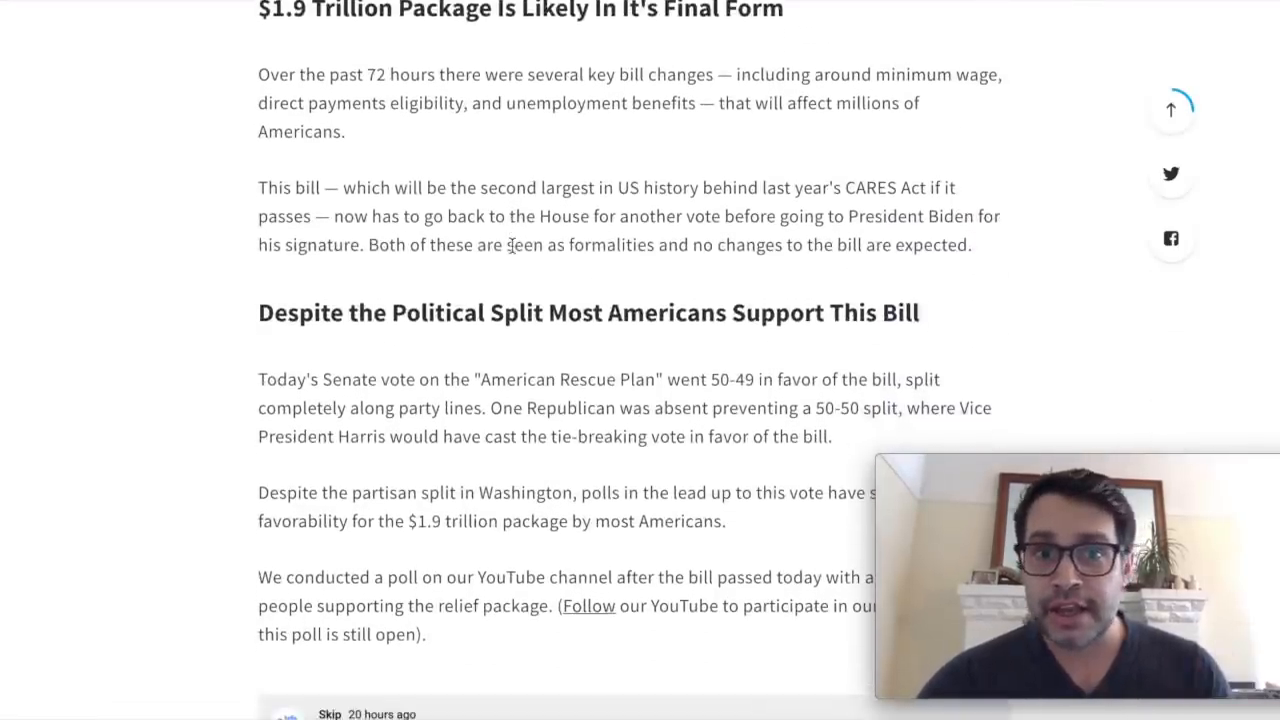
{"action": "scroll", "scroll_direction": "down", "scroll_amount": 3}
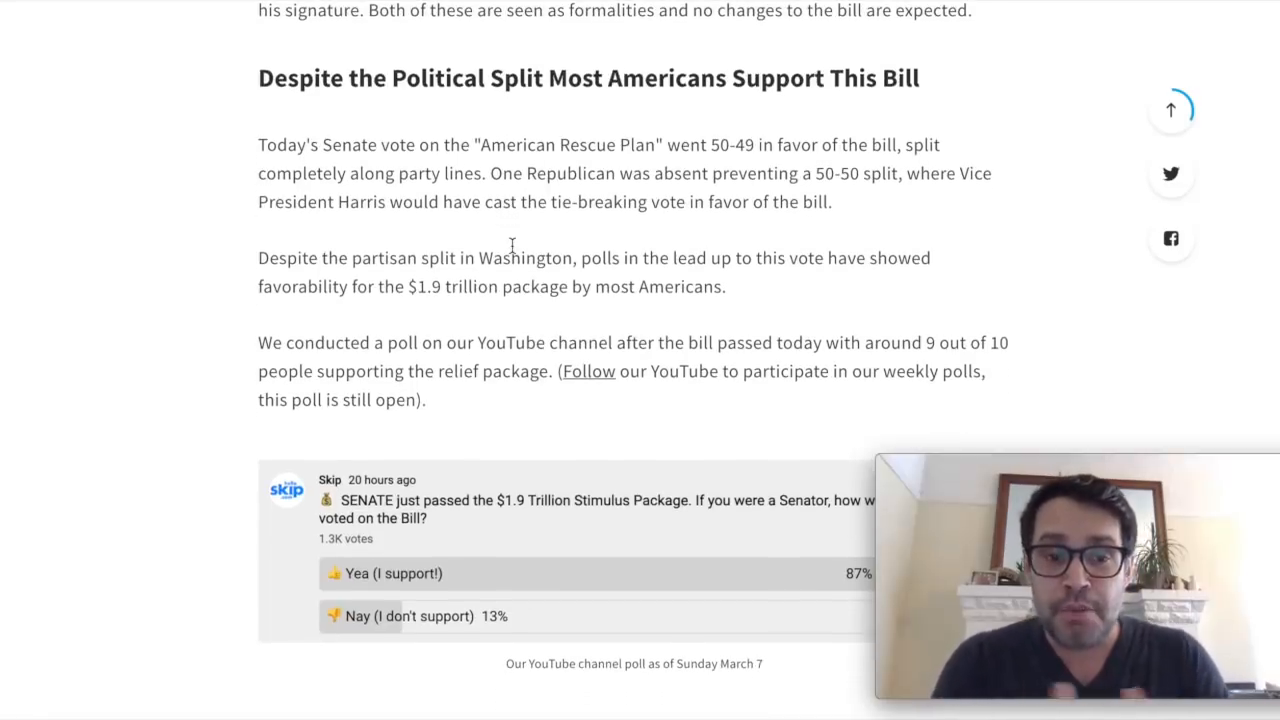
{"action": "scroll", "scroll_direction": "down", "scroll_amount": 3}
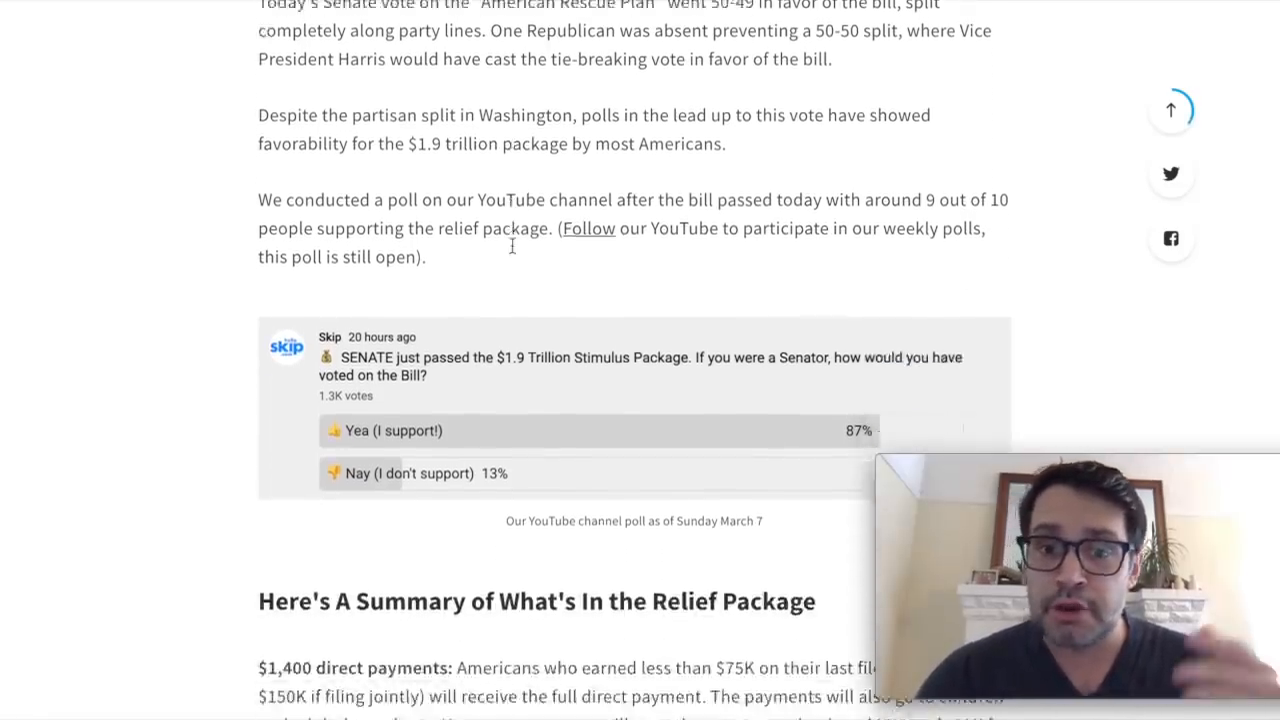
{"action": "scroll", "scroll_direction": "down", "scroll_amount": 3}
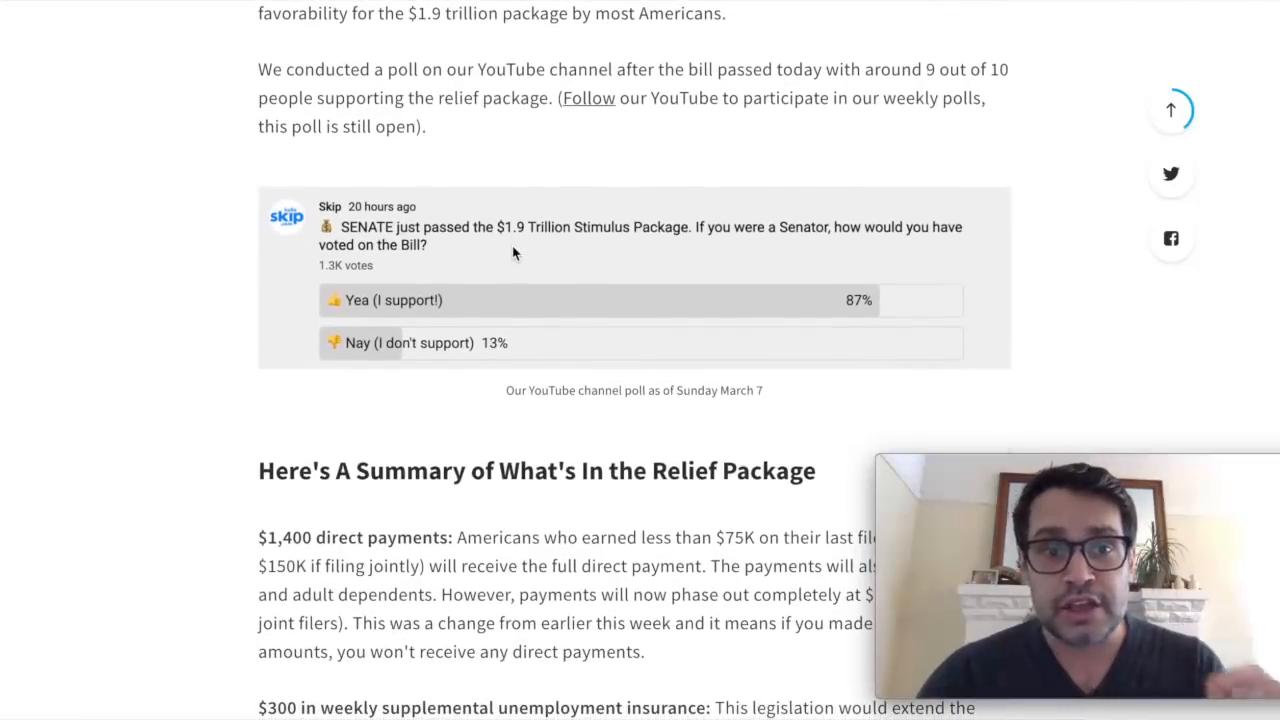
{"action": "mouse_move", "coordinate": [834, 350]}
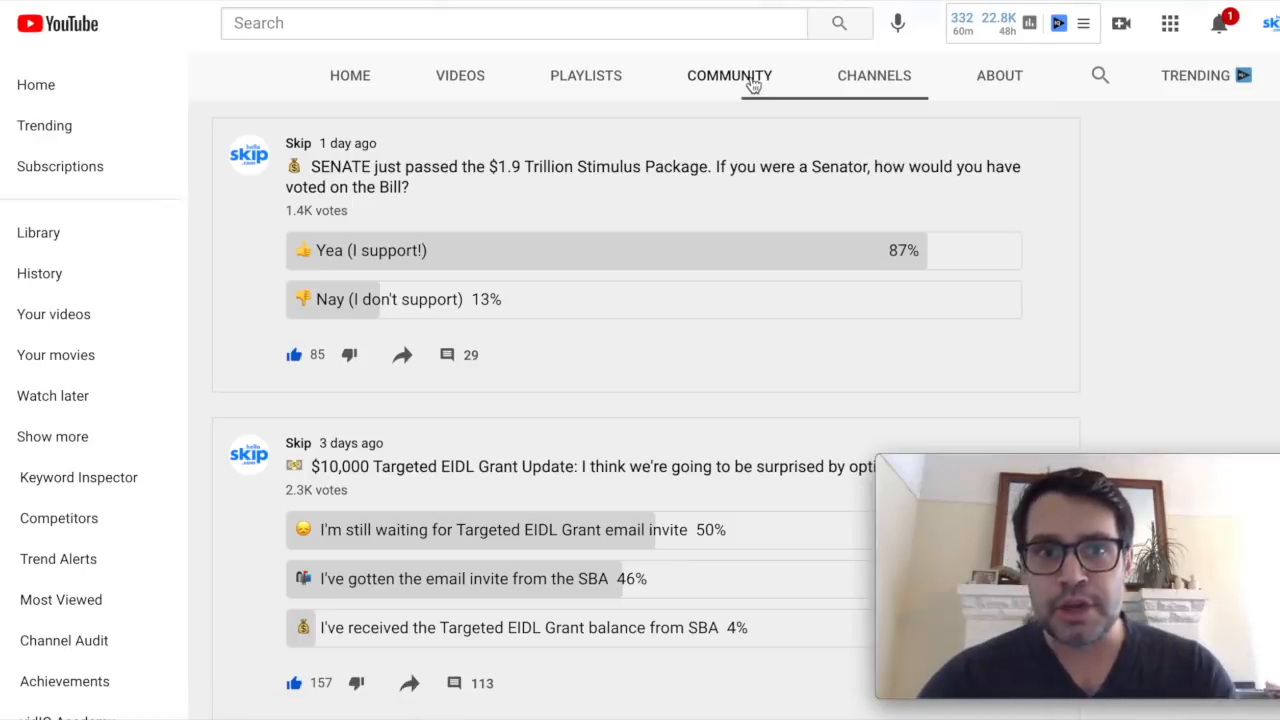
{"action": "mouse_move", "coordinate": [740, 232]}
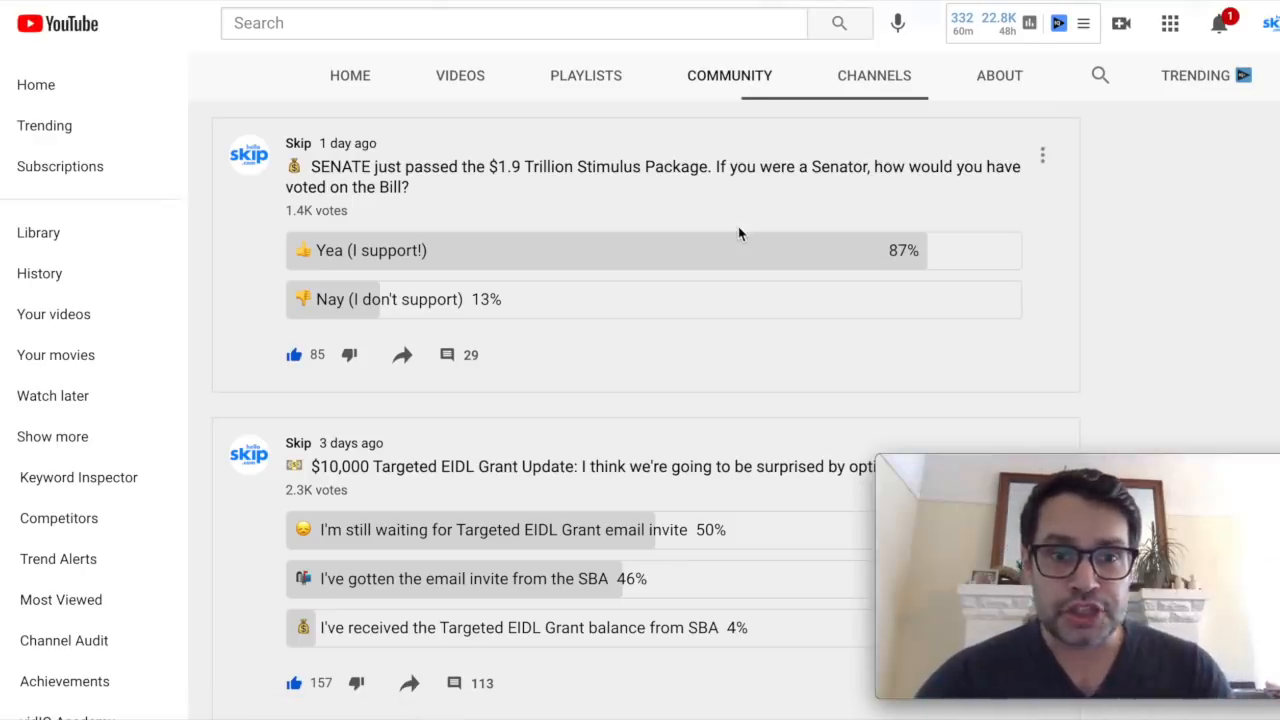
Step: Scroll the Skip channel's Community tab from the stimulus poll to the $10,000 Targeted EIDL Grant Update poll
{"action": "scroll", "scroll_direction": "down", "scroll_amount": 3}
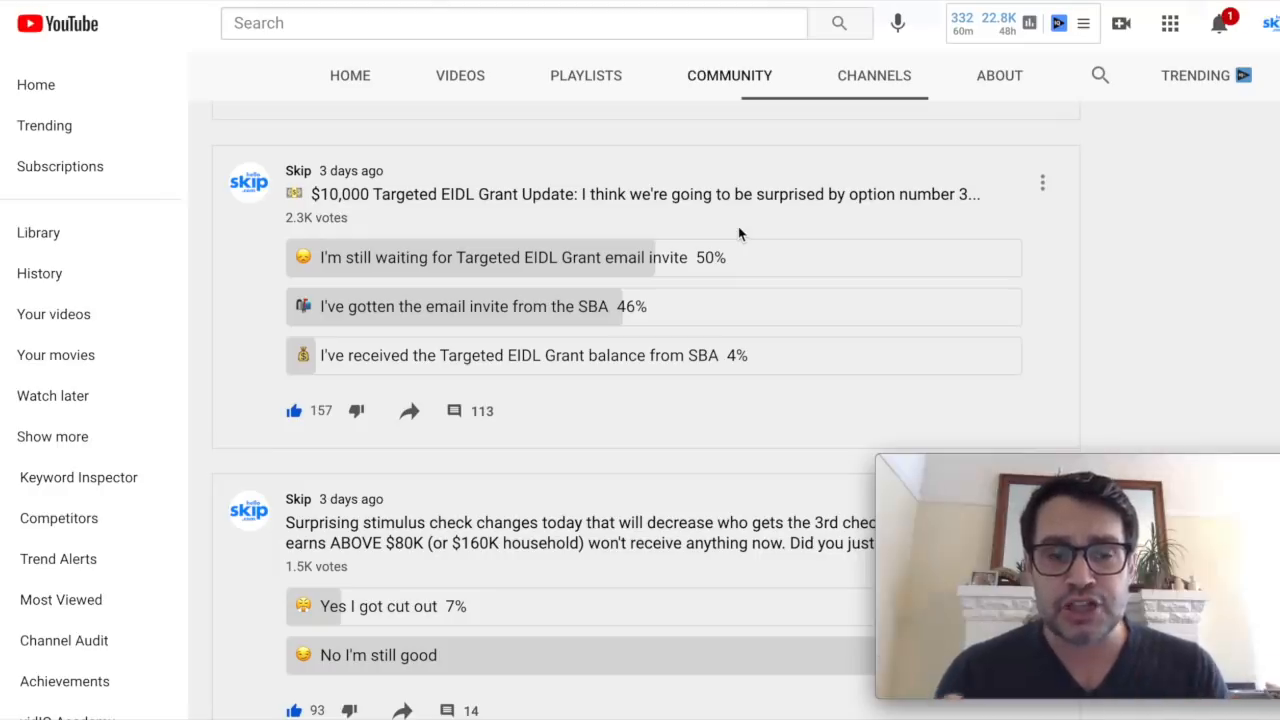
{"action": "mouse_move", "coordinate": [454, 412]}
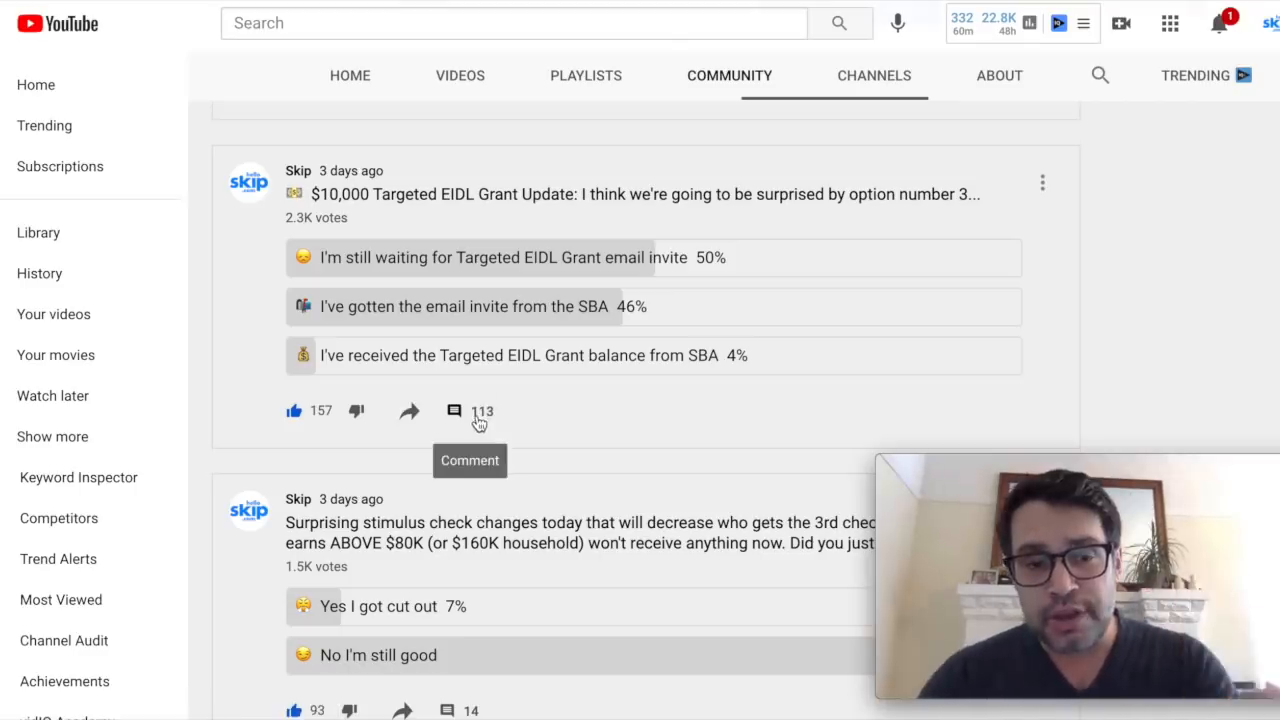
{"action": "mouse_move", "coordinate": [508, 384]}
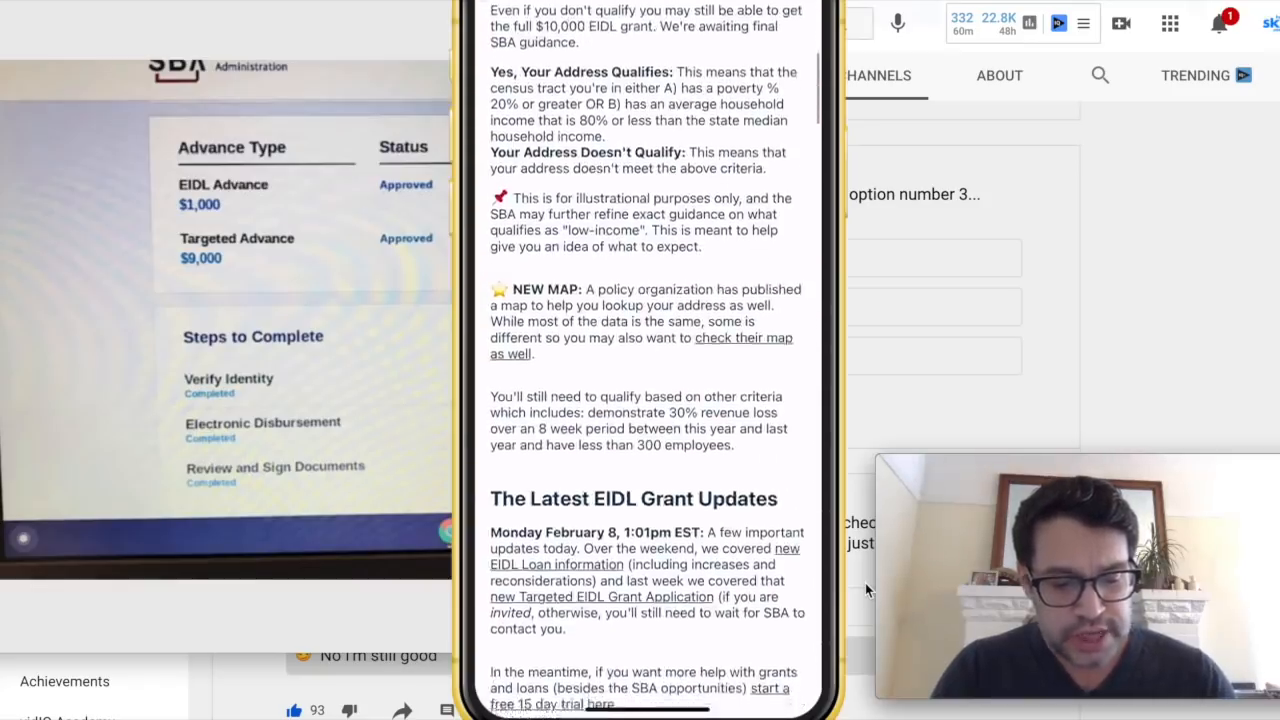
Step: Scroll the Skip app's EIDL grant page to The Latest EIDL Grant Updates and the PolicyMap lookup tool
{"action": "scroll", "scroll_direction": "up", "scroll_amount": 3}
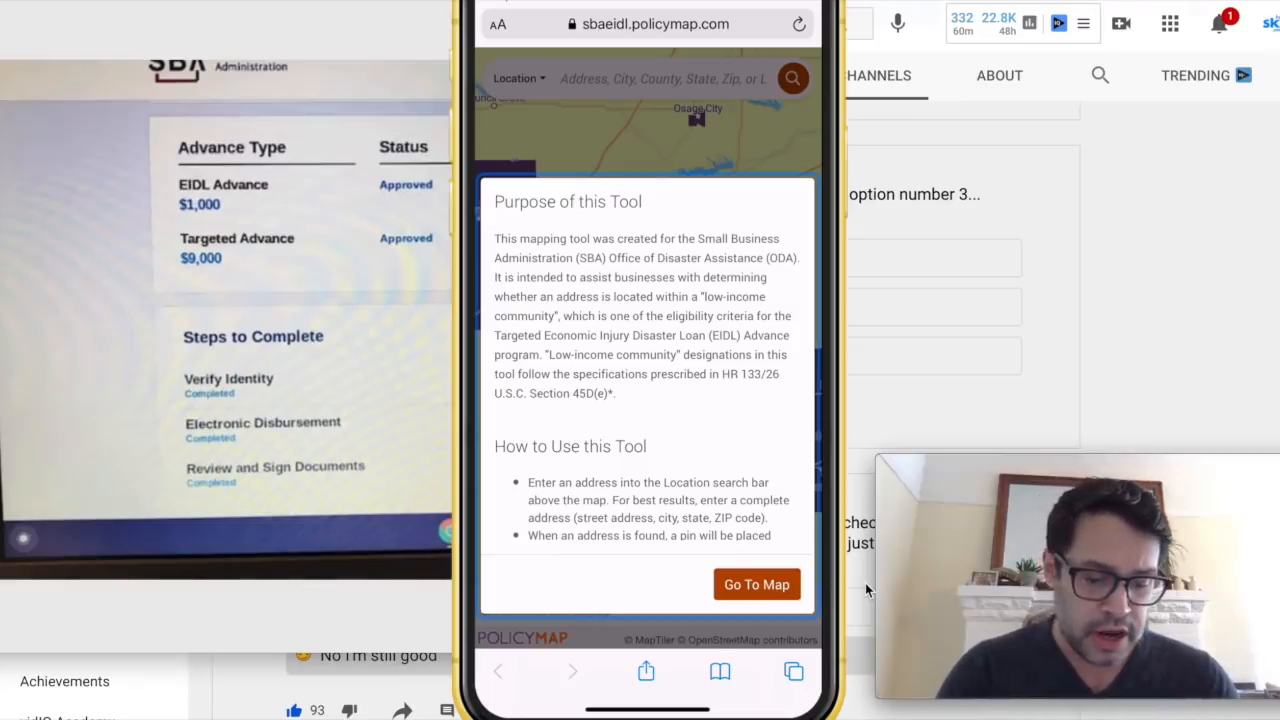
Step: Return from the PolicyMap address tool to Skip's grants update page with the $150K Fundbox credit line
{"action": "left_click", "coordinate": [756, 584]}
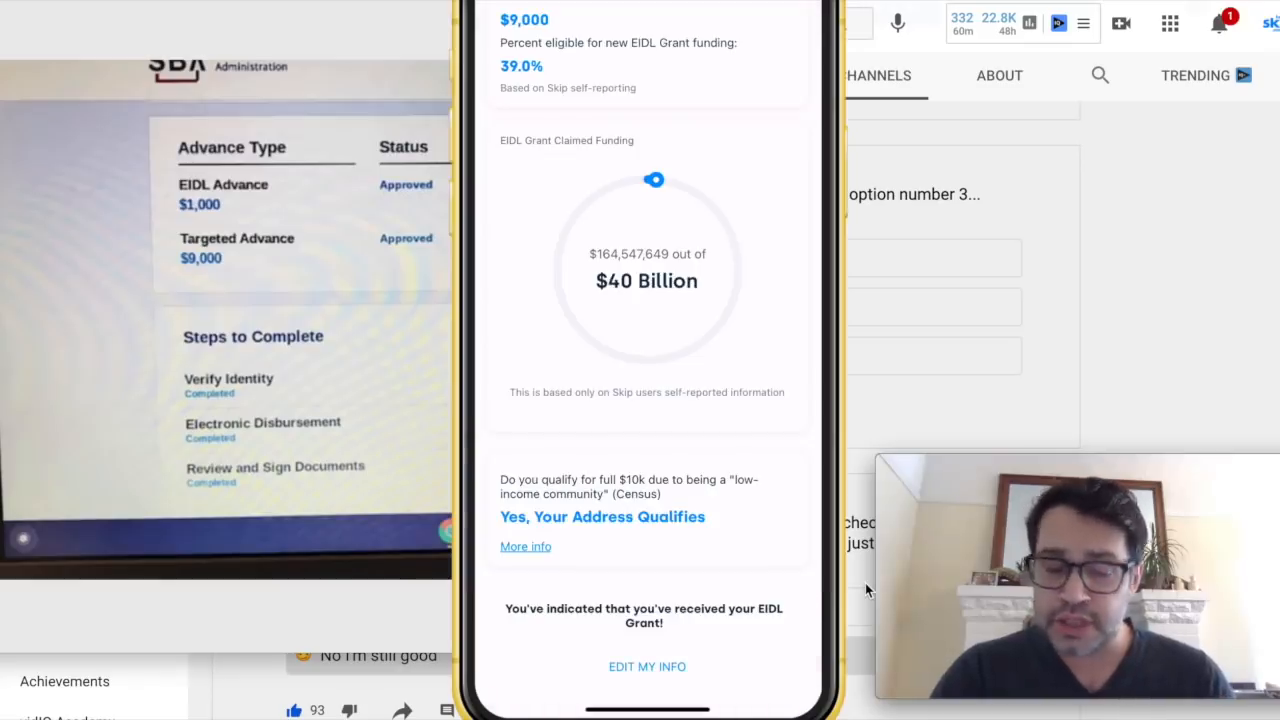
{"action": "scroll", "scroll_direction": "up", "scroll_amount": 3}
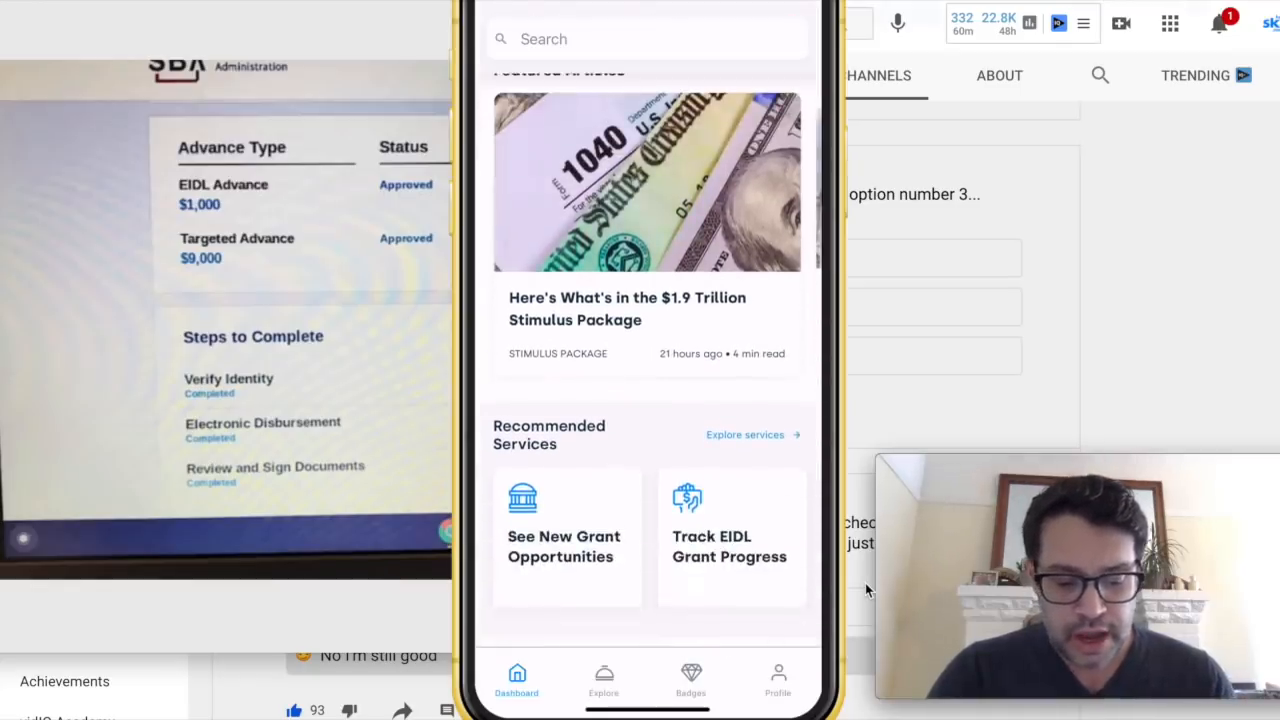
{"action": "scroll", "scroll_direction": "up", "scroll_amount": 3}
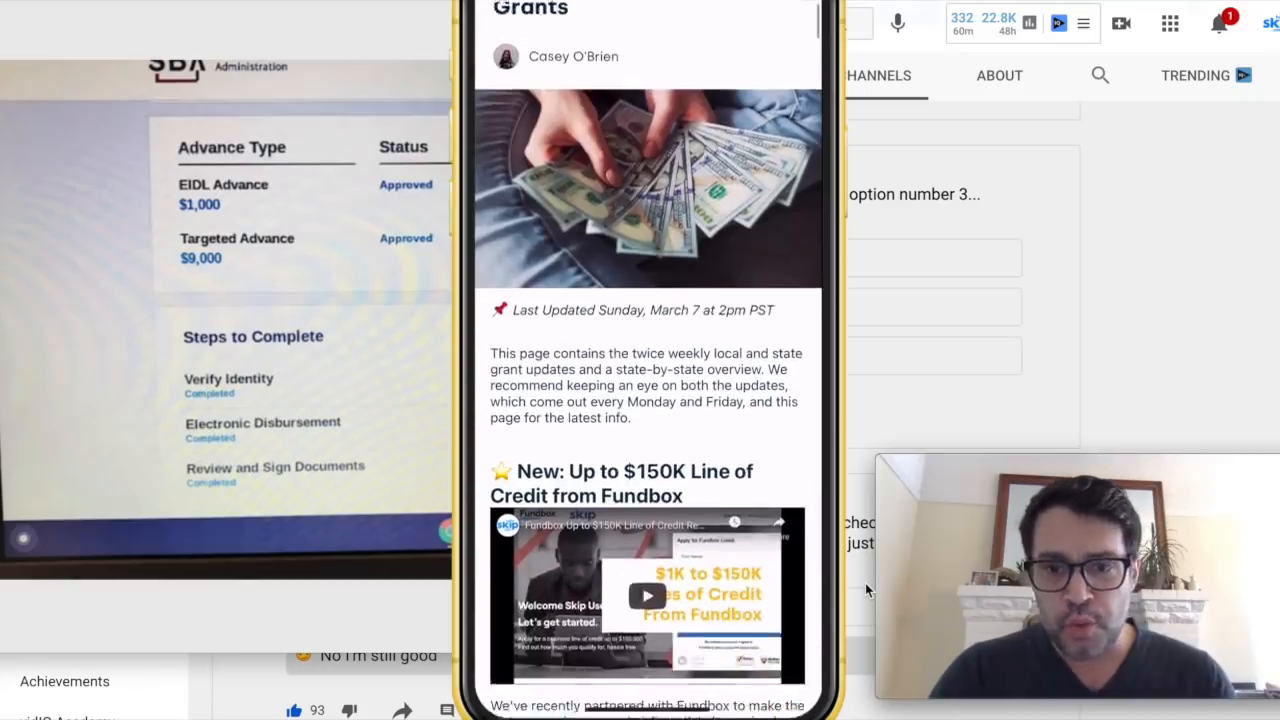
Step: Read through the State-by-State Guide's Fundbox and grant update sections, then back to its title
{"action": "scroll", "scroll_direction": "down", "scroll_amount": 3}
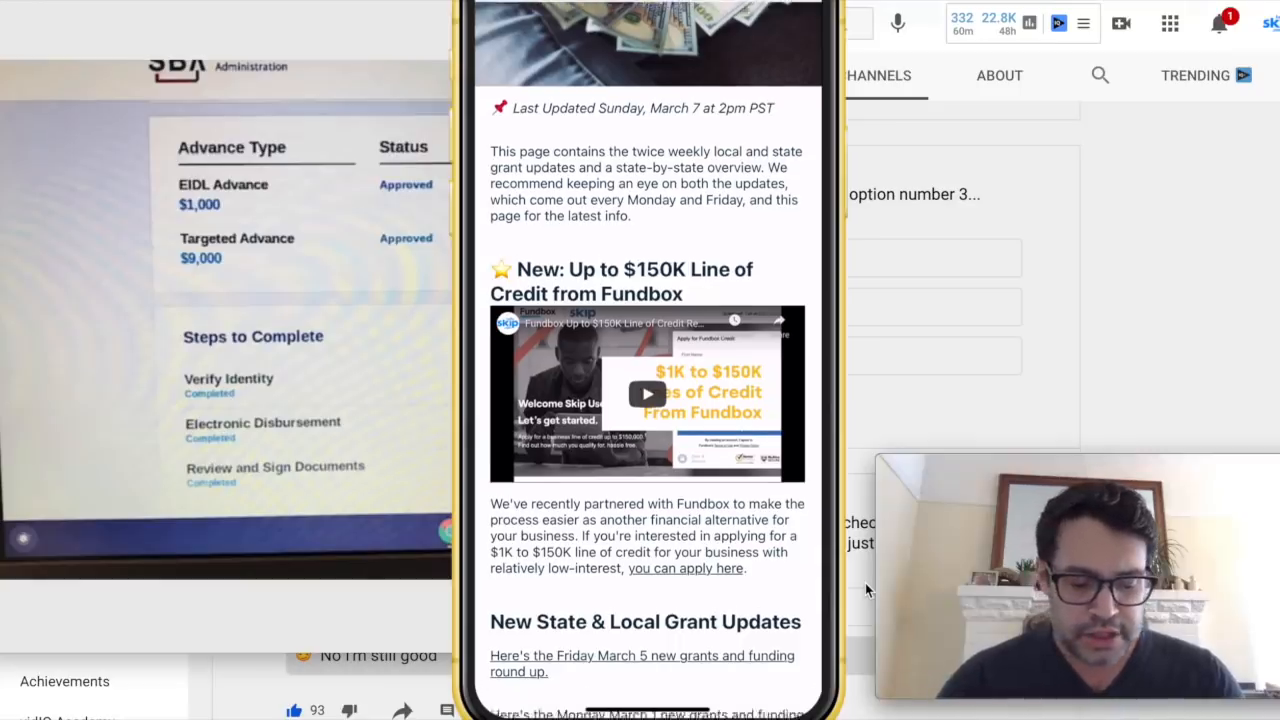
{"action": "scroll", "scroll_direction": "down", "scroll_amount": 3}
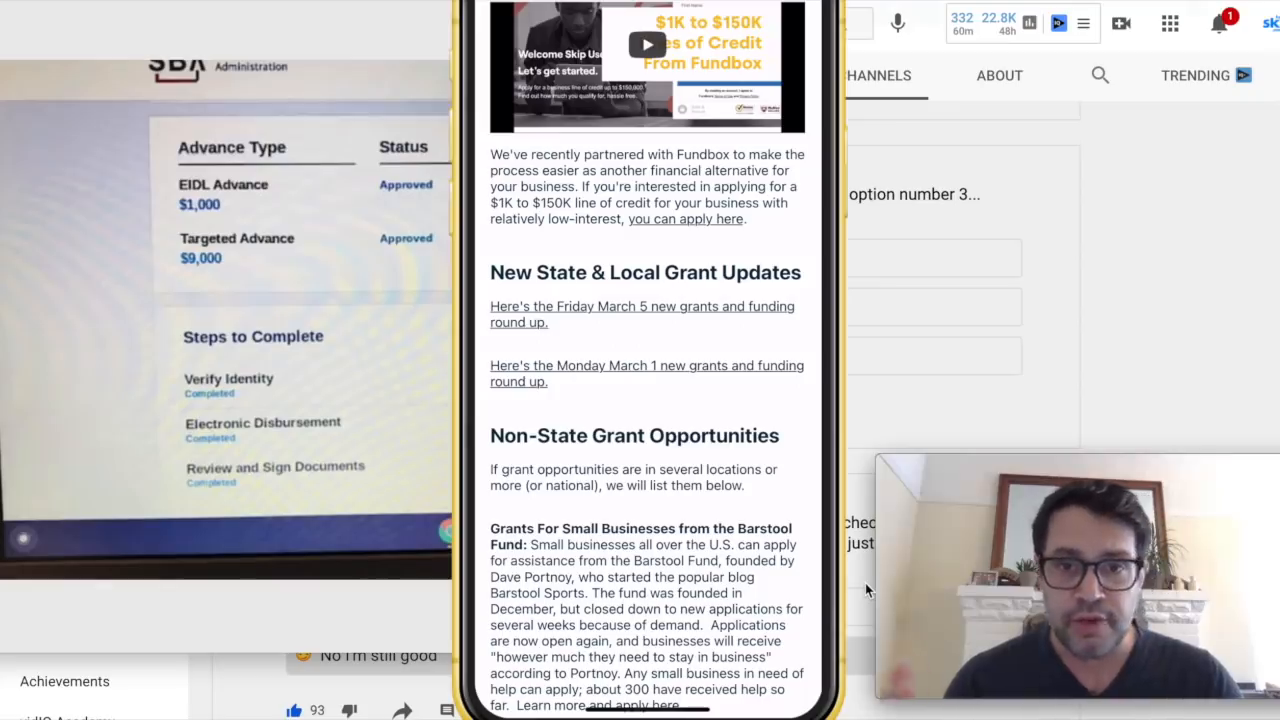
{"action": "scroll", "scroll_direction": "up", "scroll_amount": 3}
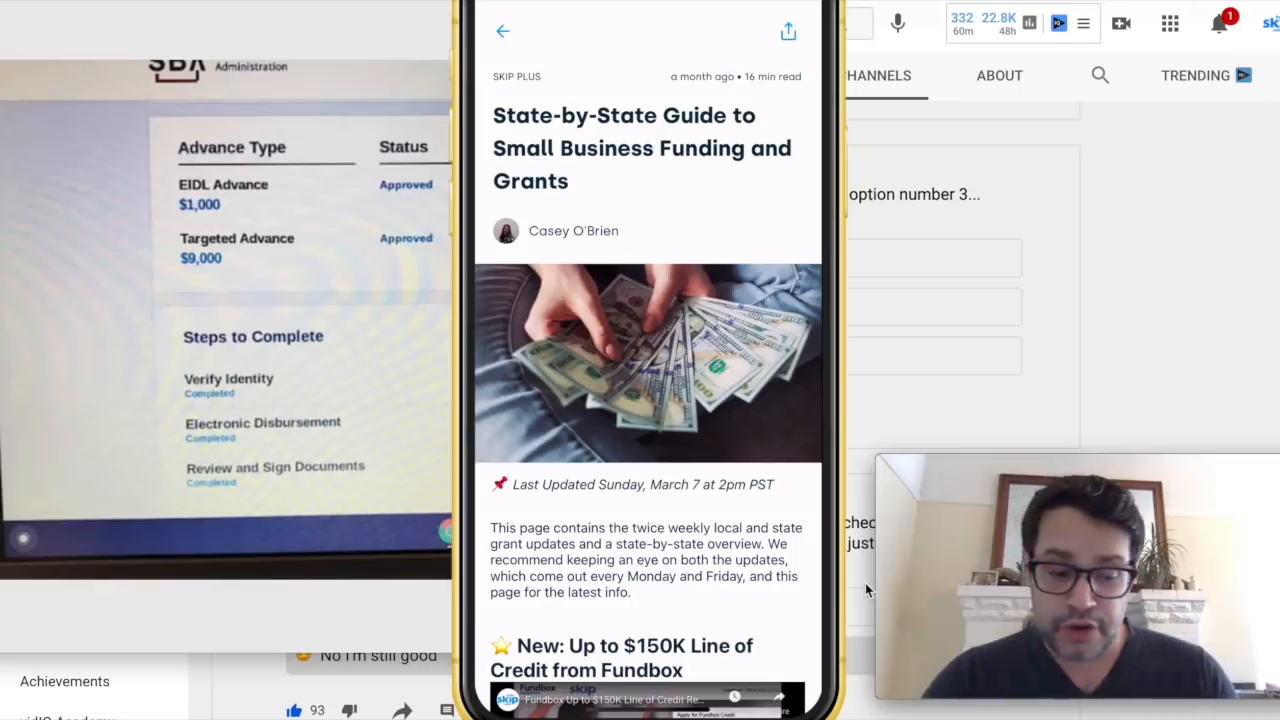
Step: Leave the state-by-state guide and read the $1.9 Trillion Stimulus Package article's small-business details
{"action": "left_click", "coordinate": [502, 32]}
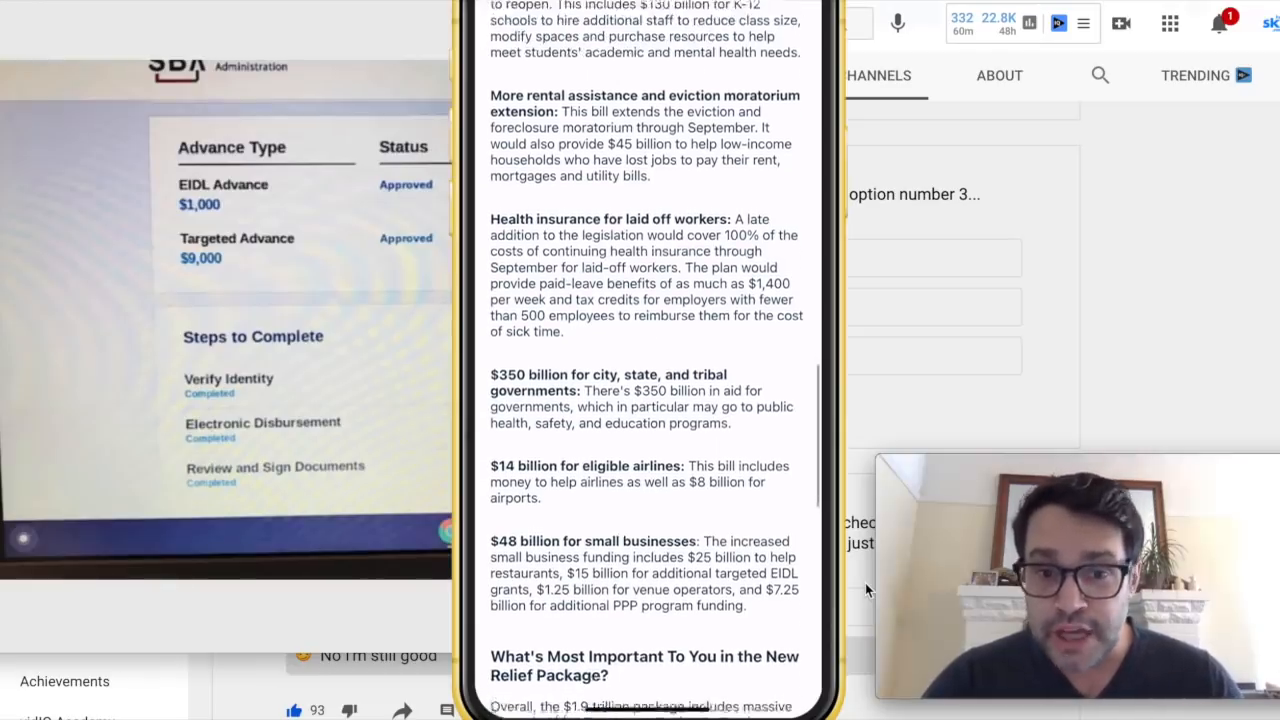
{"action": "scroll", "scroll_direction": "up", "scroll_amount": 3}
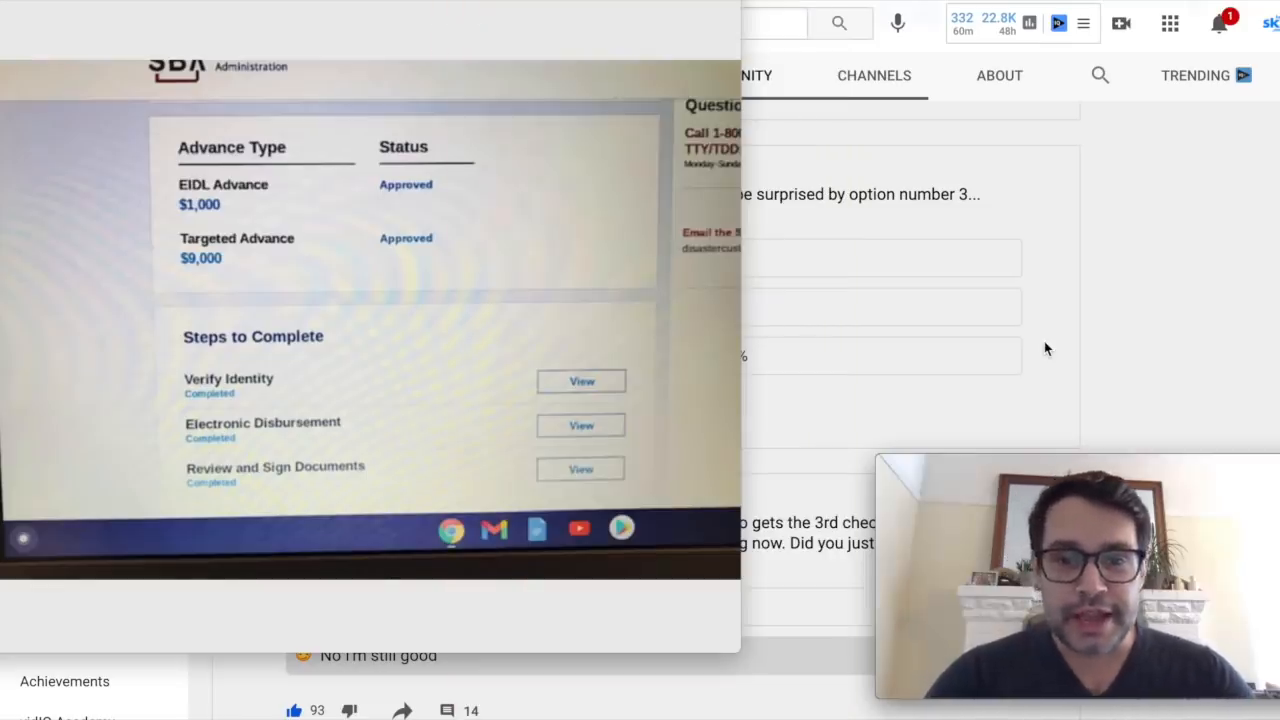
{"action": "mouse_move", "coordinate": [576, 404]}
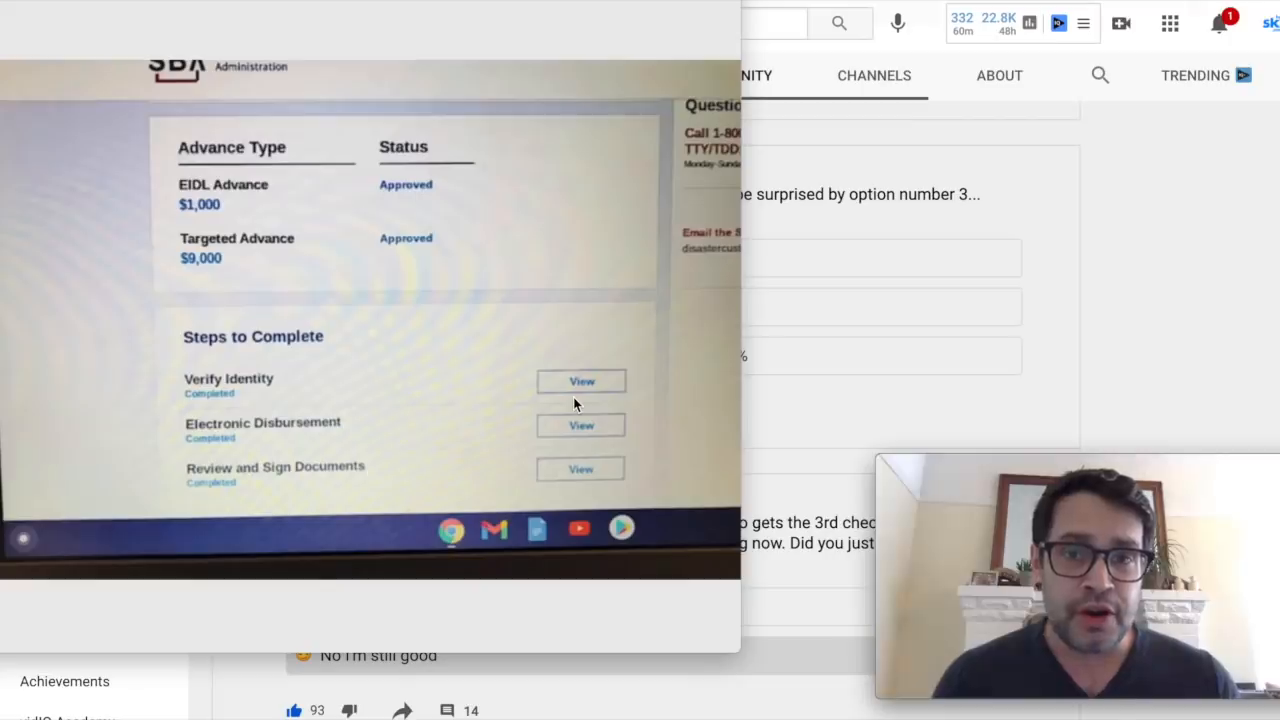